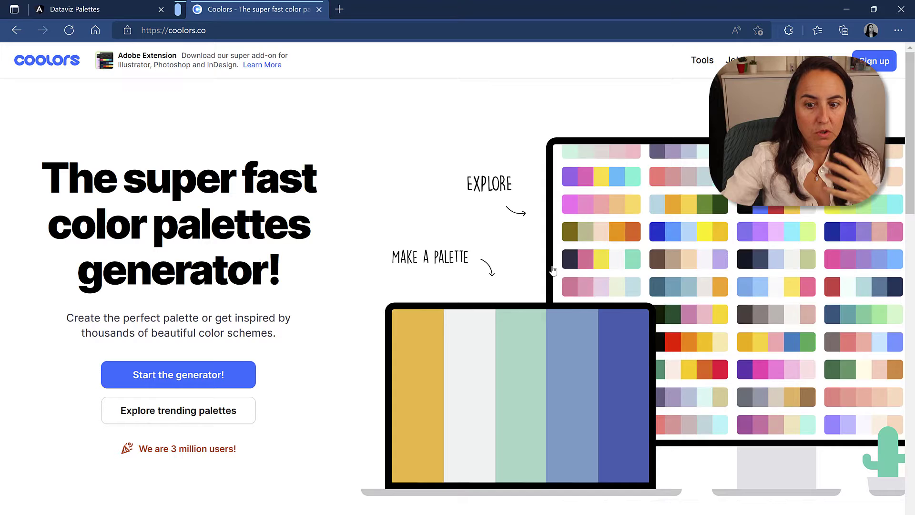
Browse Coolors' trending palettes down to the navy, teal, cream, orange and brown palette
left_click(178, 410)
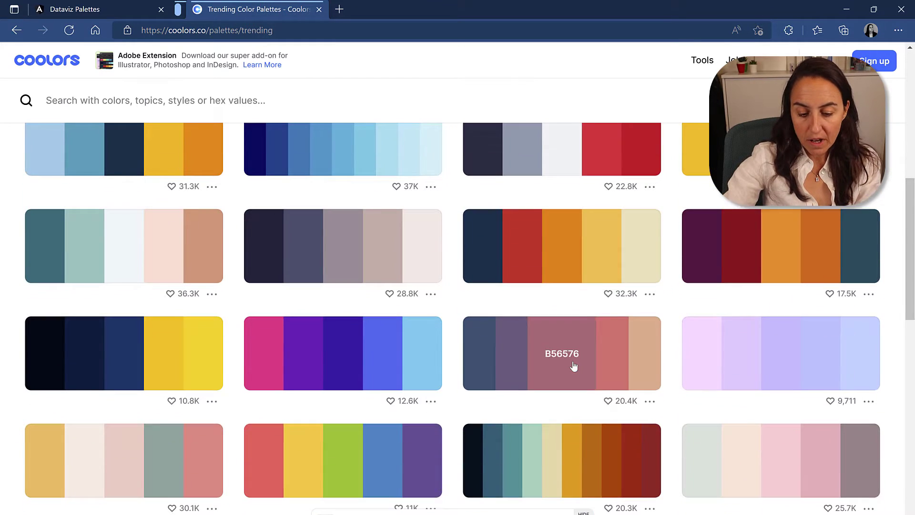
scroll("down", 3)
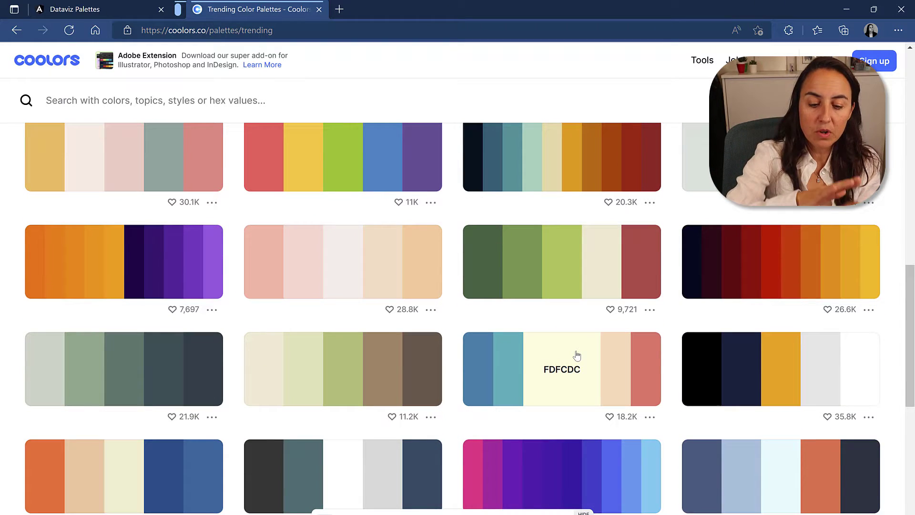
scroll("down", 3)
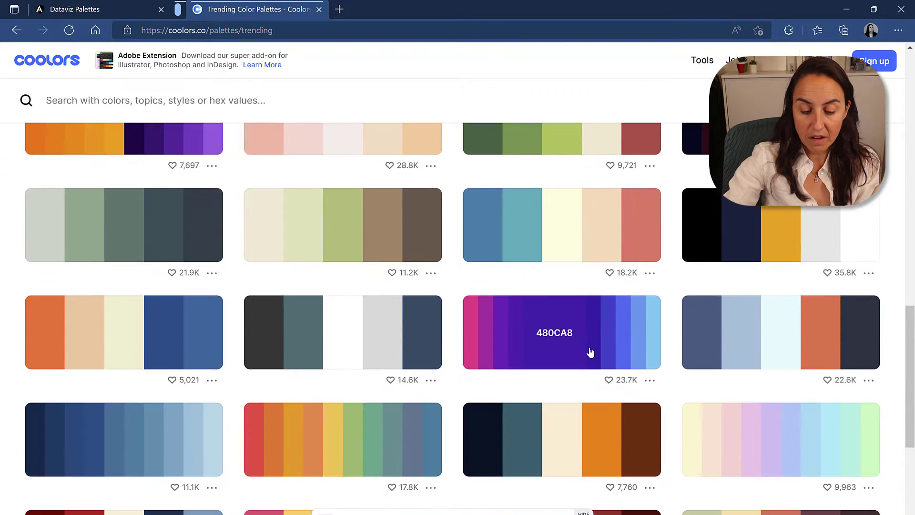
scroll("down", 3)
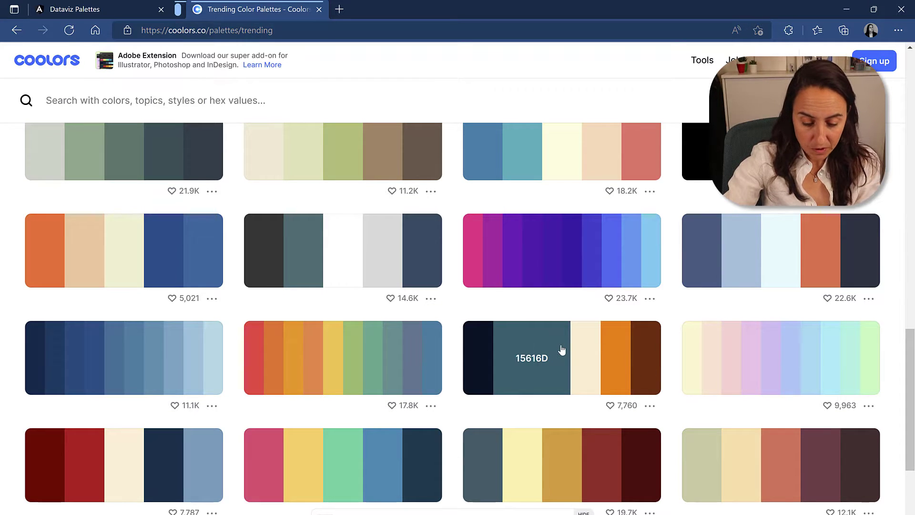
scroll("down", 3)
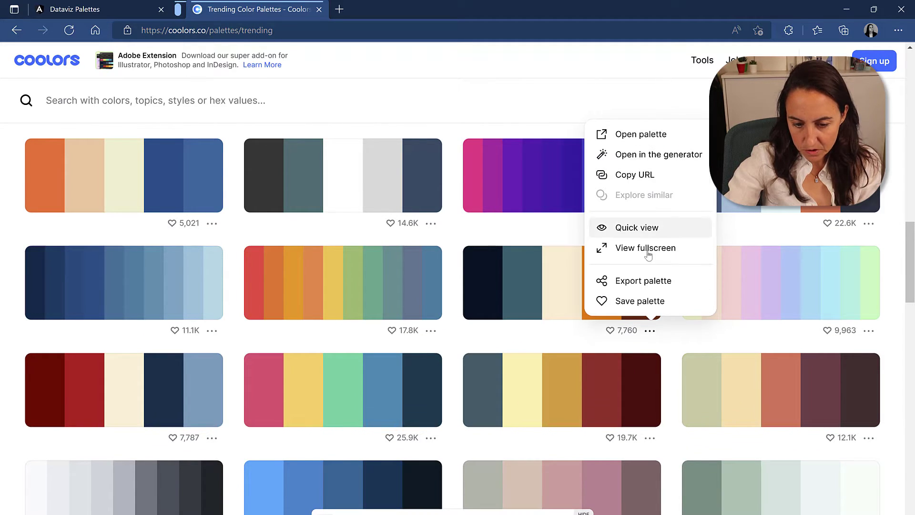
Export the navy-orange palette as code and copy its hex list with # signs for DataViz Palettes
left_click(641, 134)
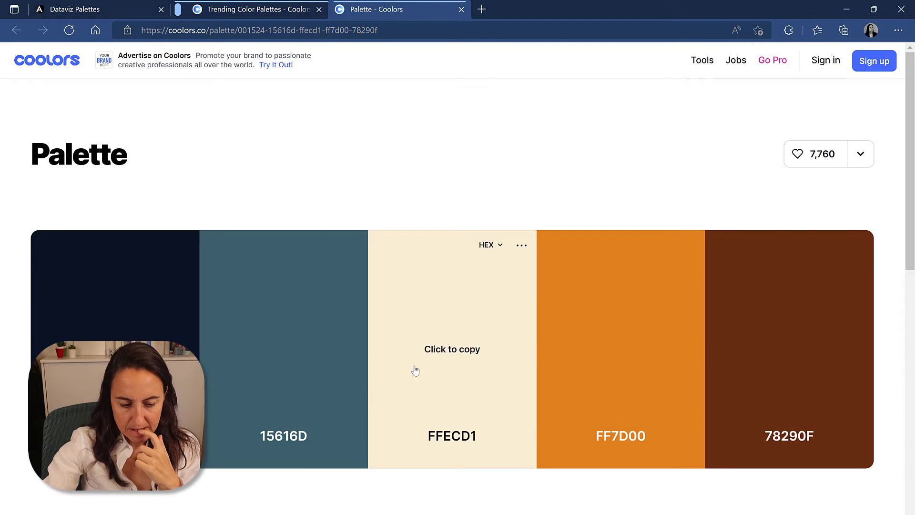
mouse_move(860, 154)
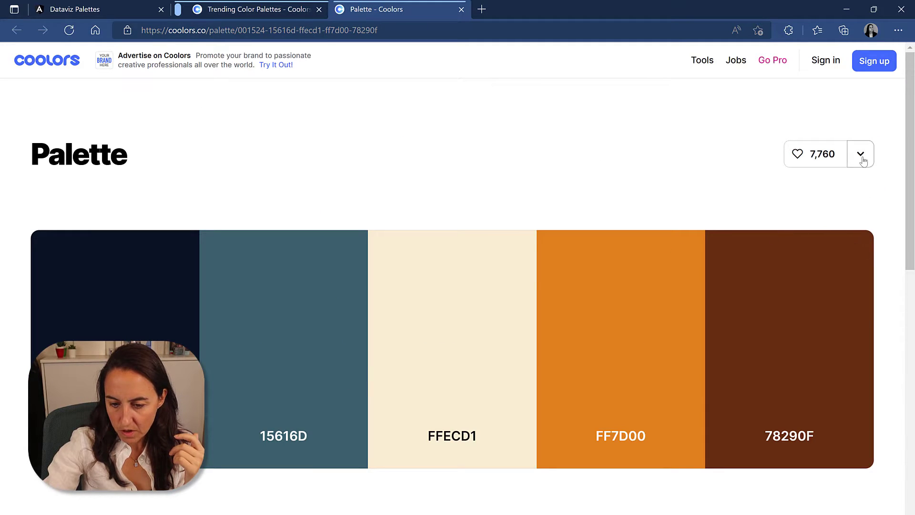
left_click(860, 153)
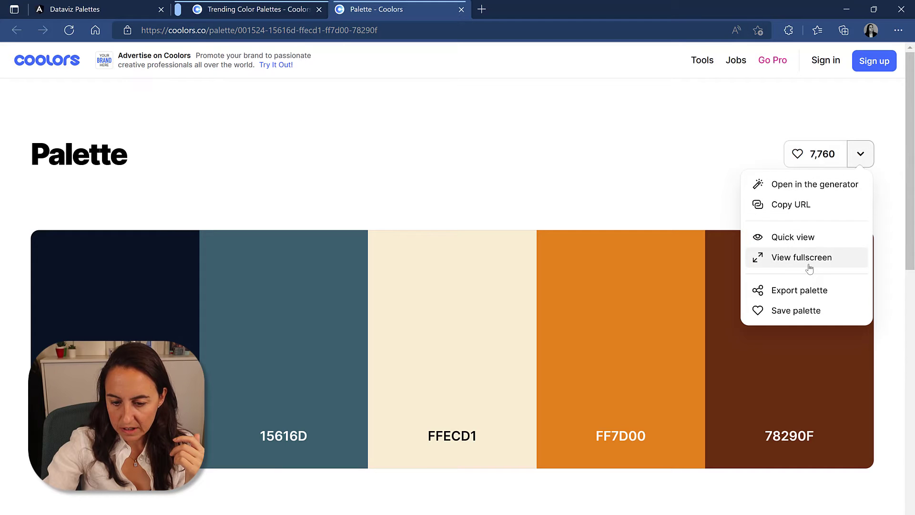
left_click(800, 290)
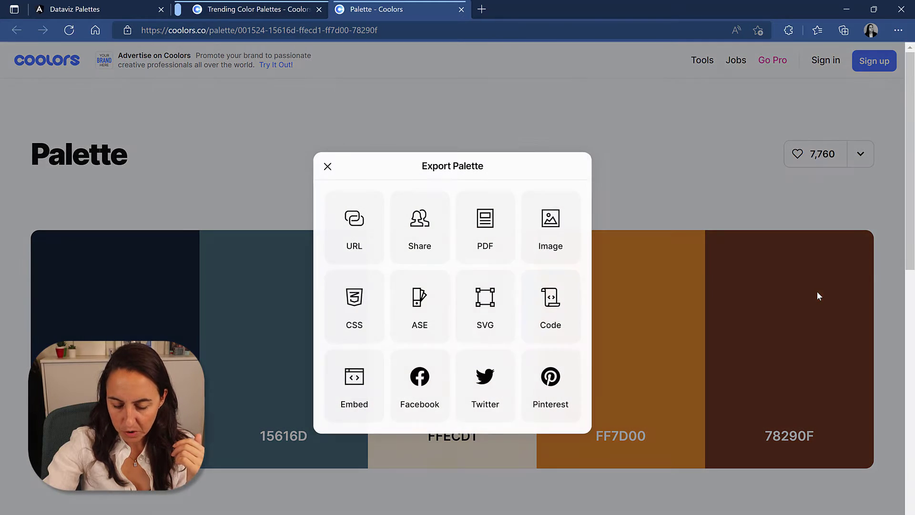
left_click(549, 305)
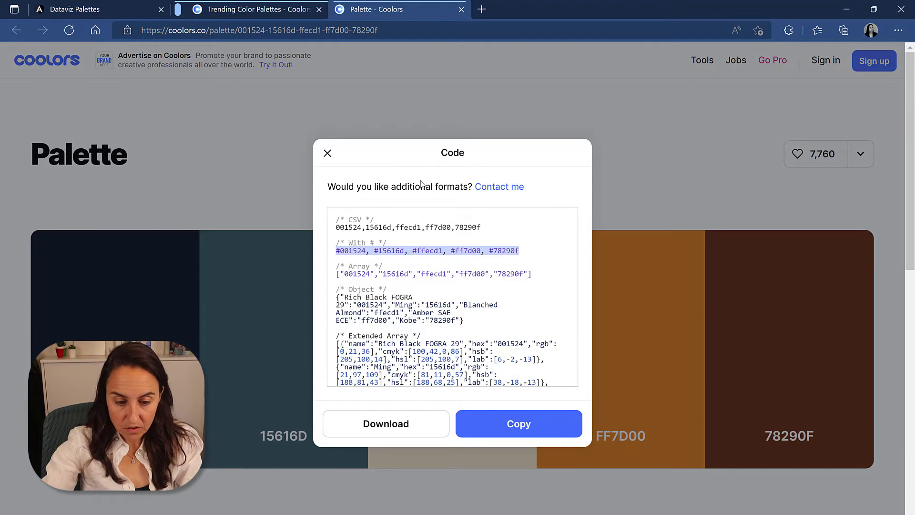
left_click(70, 10)
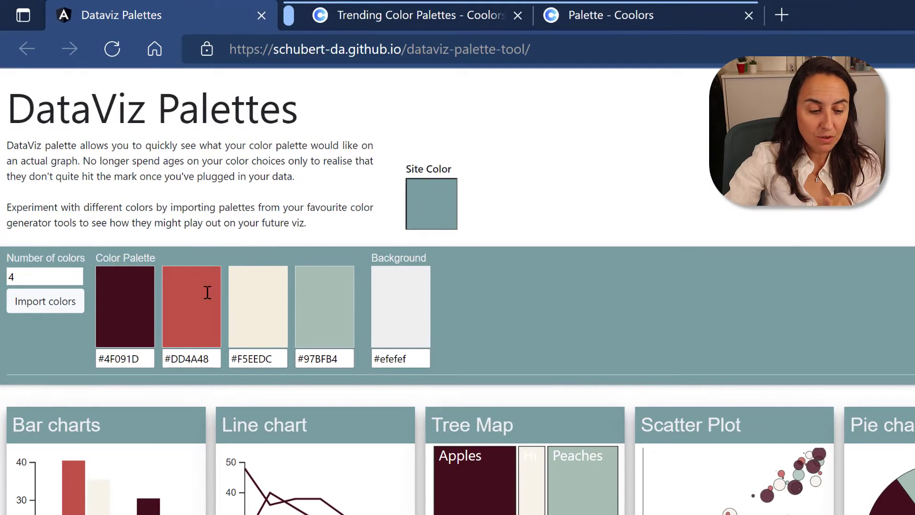
Import the five Coolors hex colours #001524 to #78290f as the DataViz palette
left_click(45, 302)
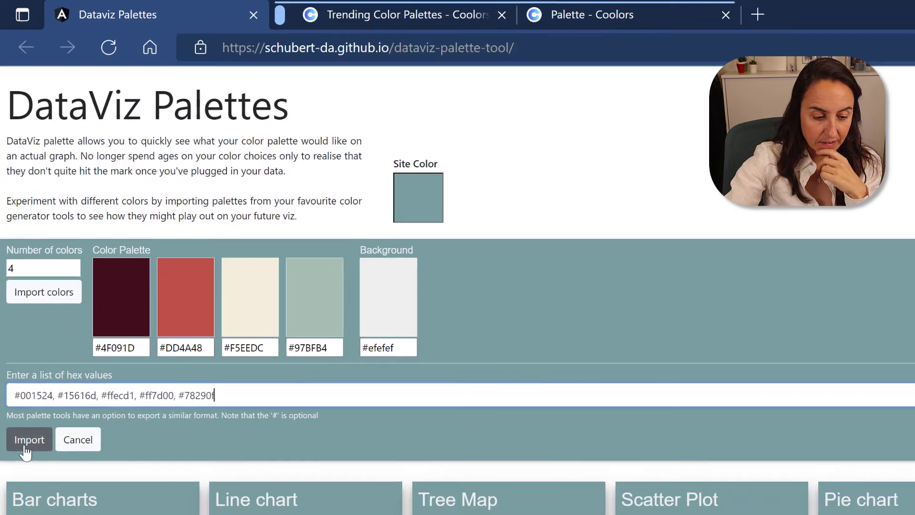
left_click(29, 439)
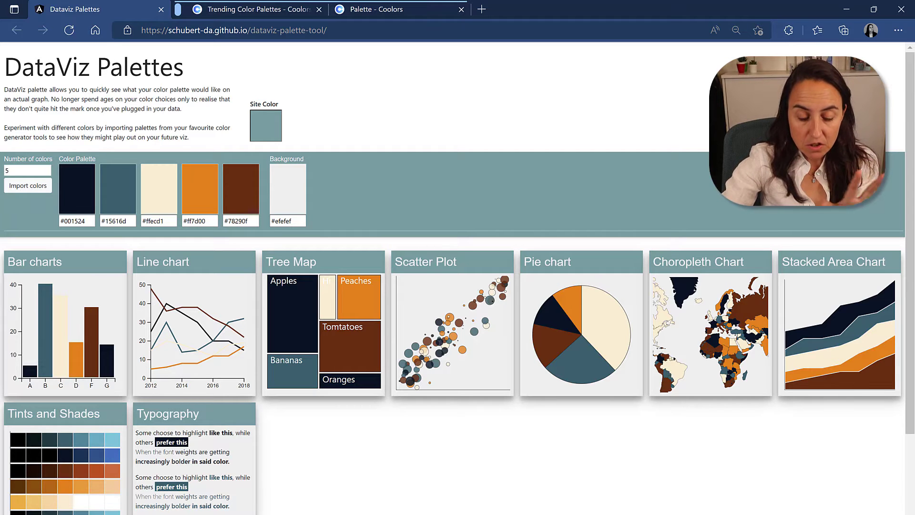
Review the sample charts and set the chart background to near-black #0e0e0e
scroll("down", 3)
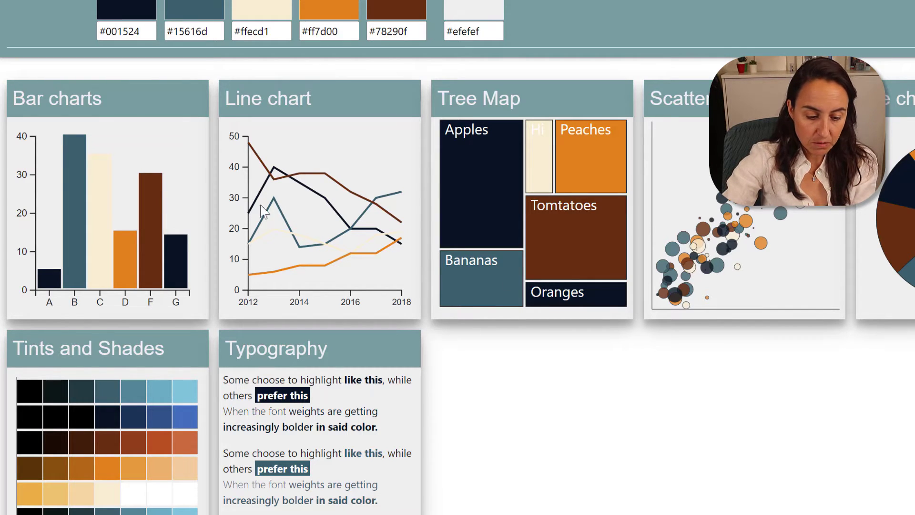
mouse_move(384, 293)
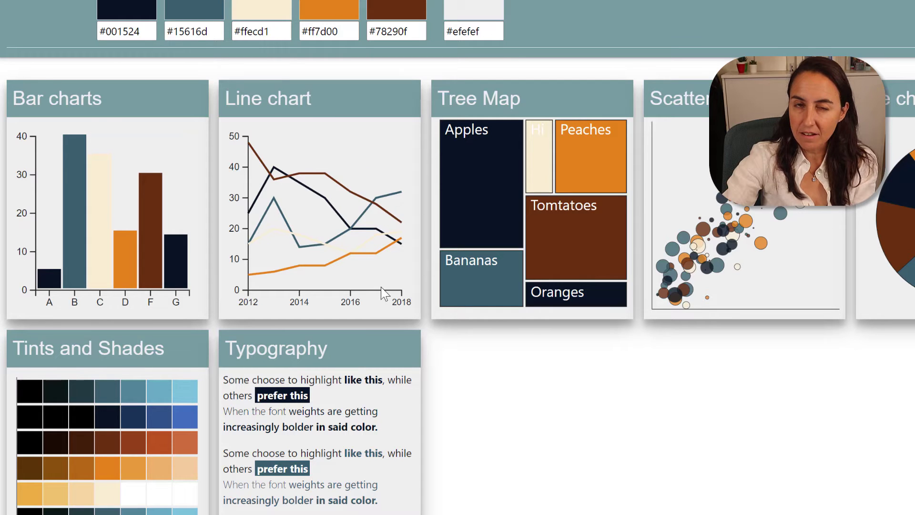
mouse_move(356, 223)
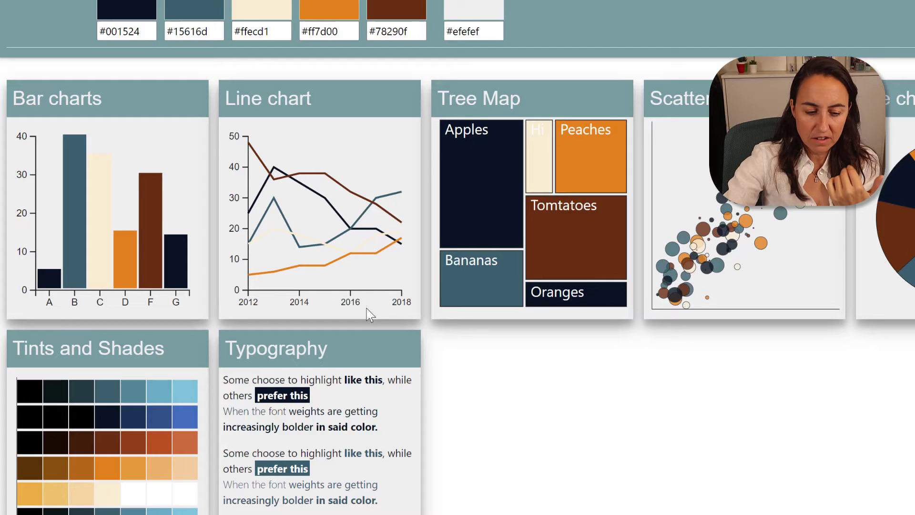
left_click(474, 14)
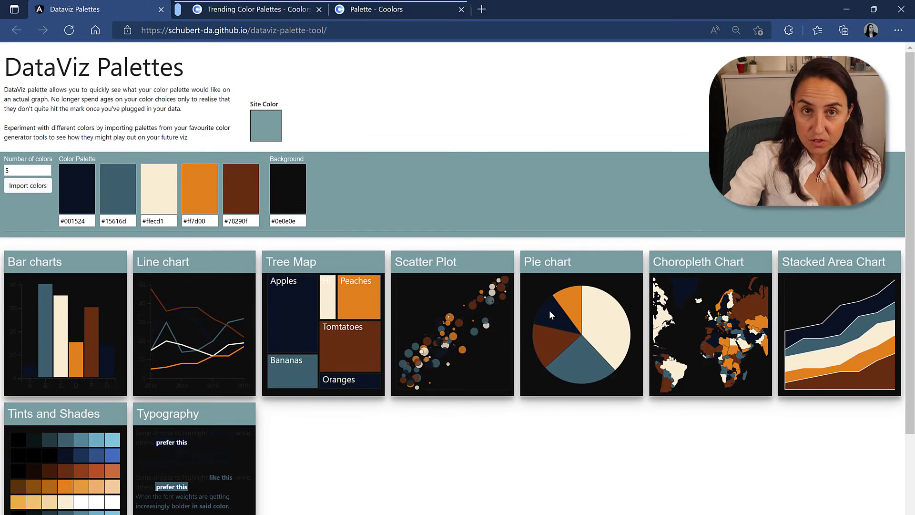
Shift the first palette colour to medium blue and lighten the dark brown to rust #ab5a40
left_click(117, 188)
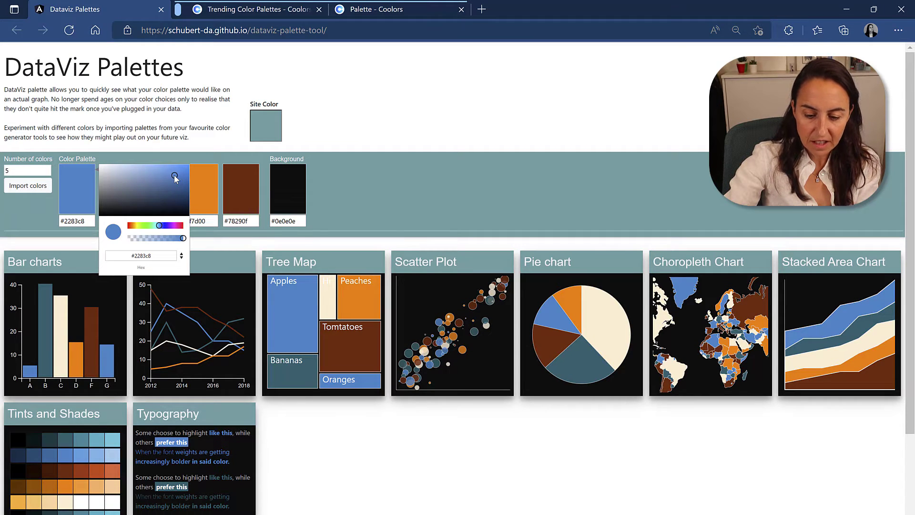
left_click_drag(173, 177, 171, 179)
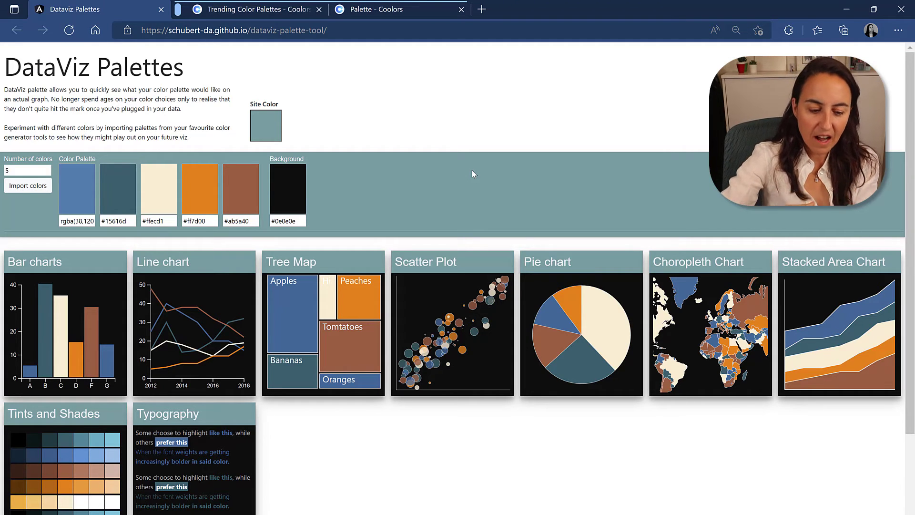
left_click(287, 191)
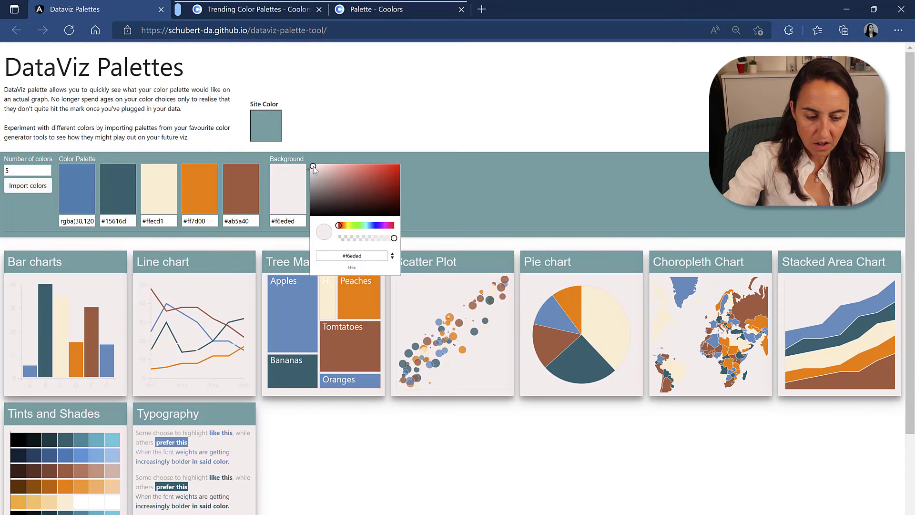
Set the background to off-white #f6eded and select the cream #ffecd1 third colour for editing
left_click(158, 190)
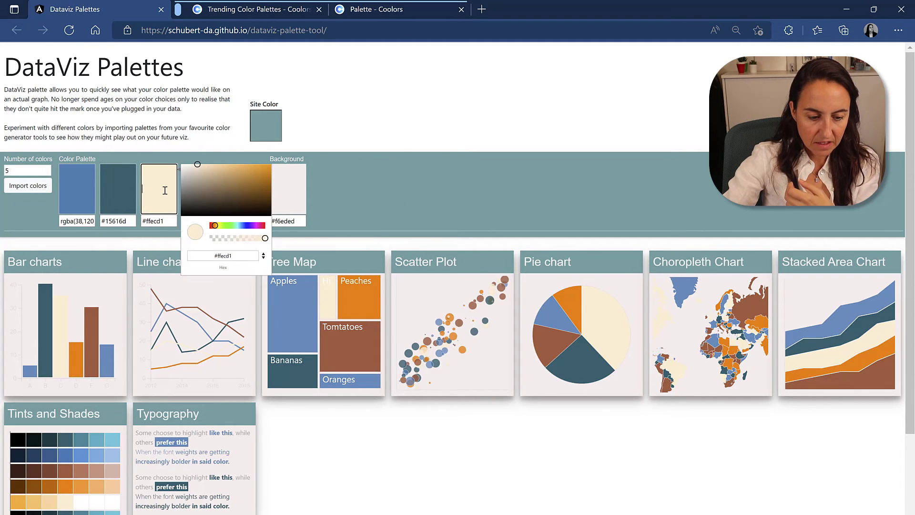